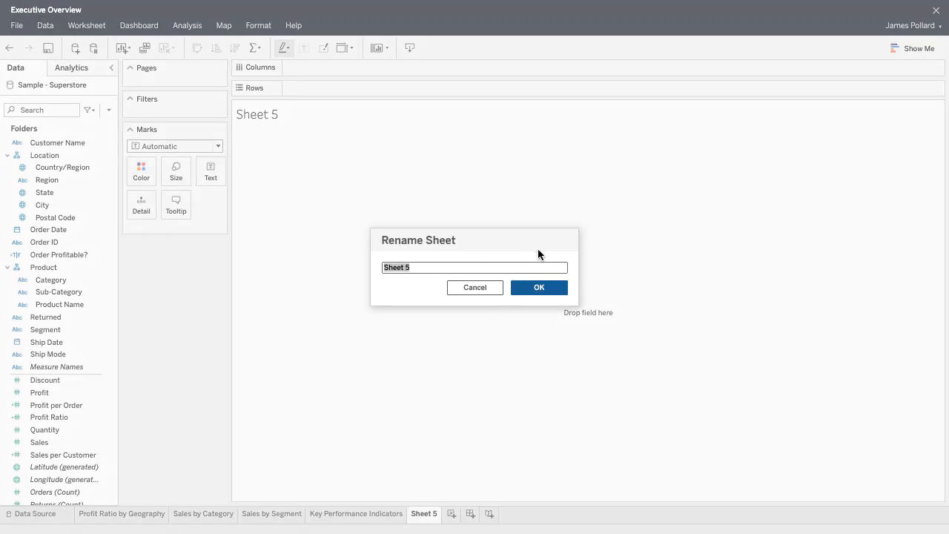
# Name the sheet 'Tooltip: Profit Ratio by City' and retitle it 'Profit Ratio by City'
pyautogui.write('Tooltip: Profit Ratio by City')
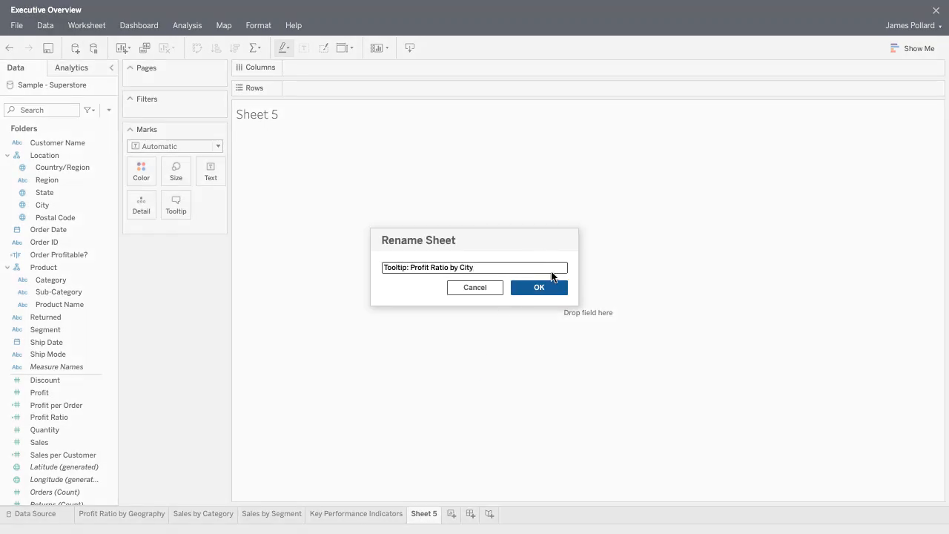
pyautogui.click(539, 287)
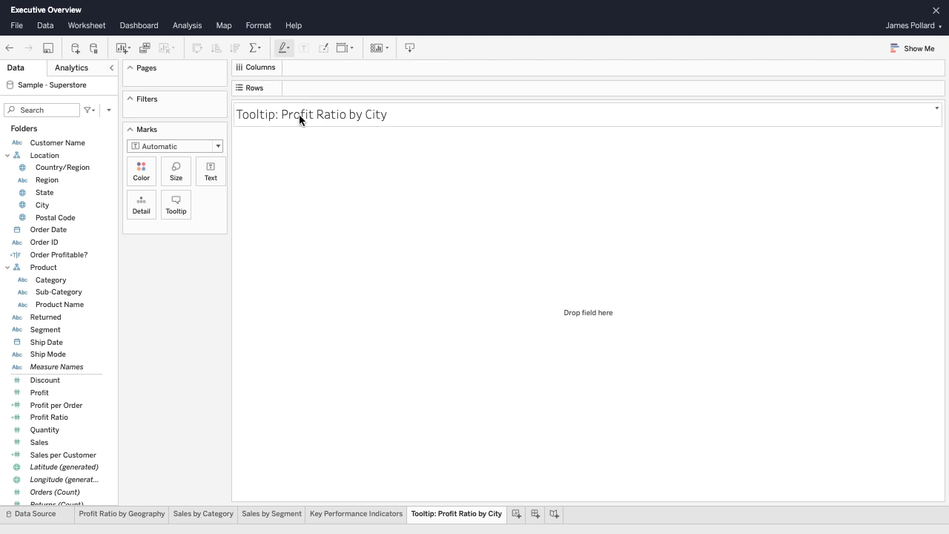
pyautogui.doubleClick(310, 114)
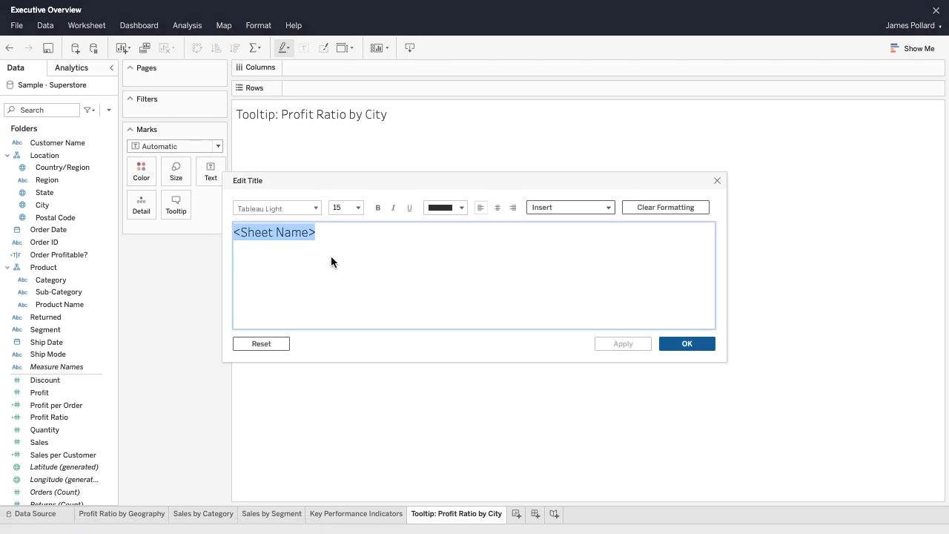
pyautogui.write('Profit Ratio by City')
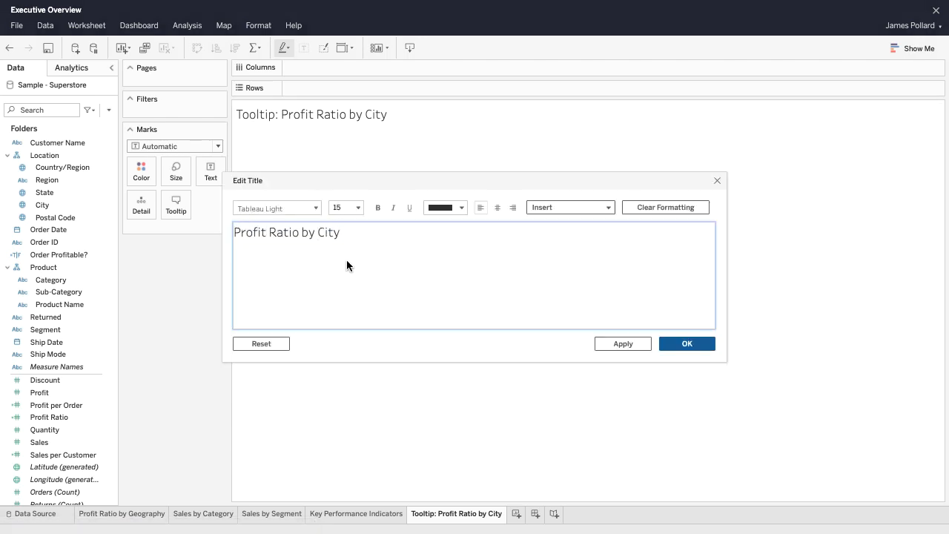
pyautogui.click(686, 343)
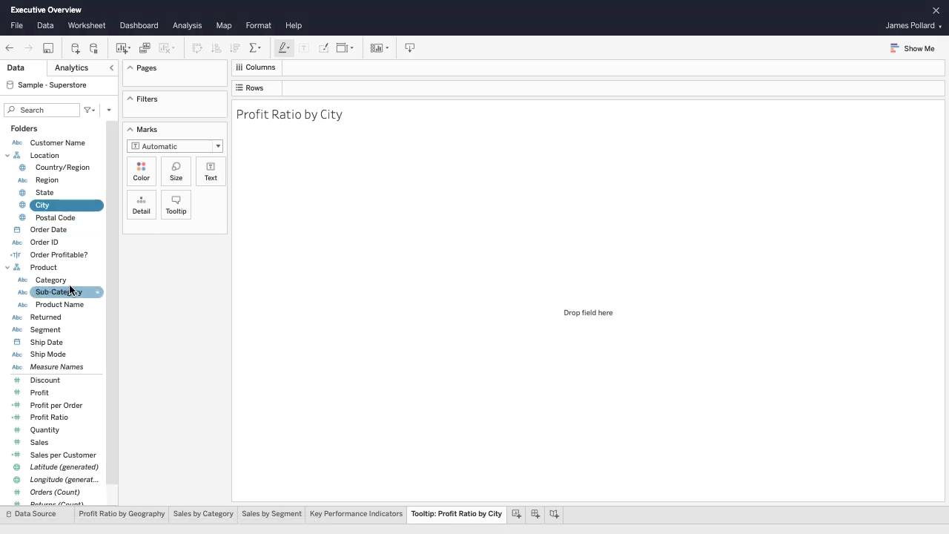
# Build a horizontal bar chart of Profit Ratio for each City using Show Me
pyautogui.click(49, 416)
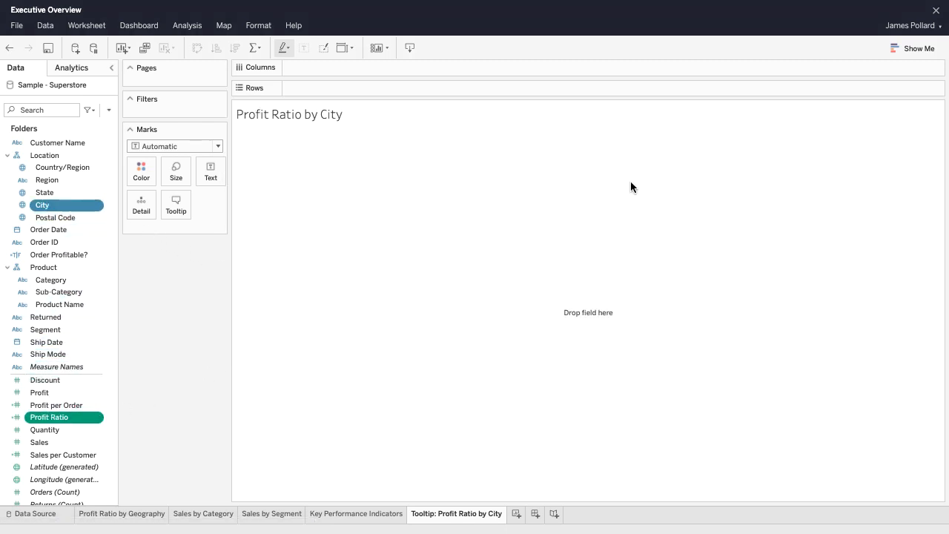
pyautogui.click(918, 48)
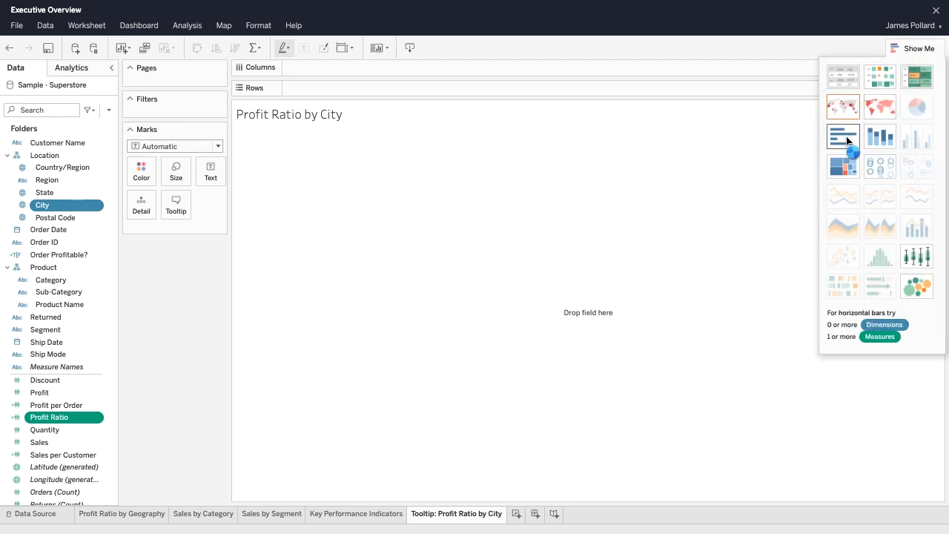
pyautogui.click(843, 135)
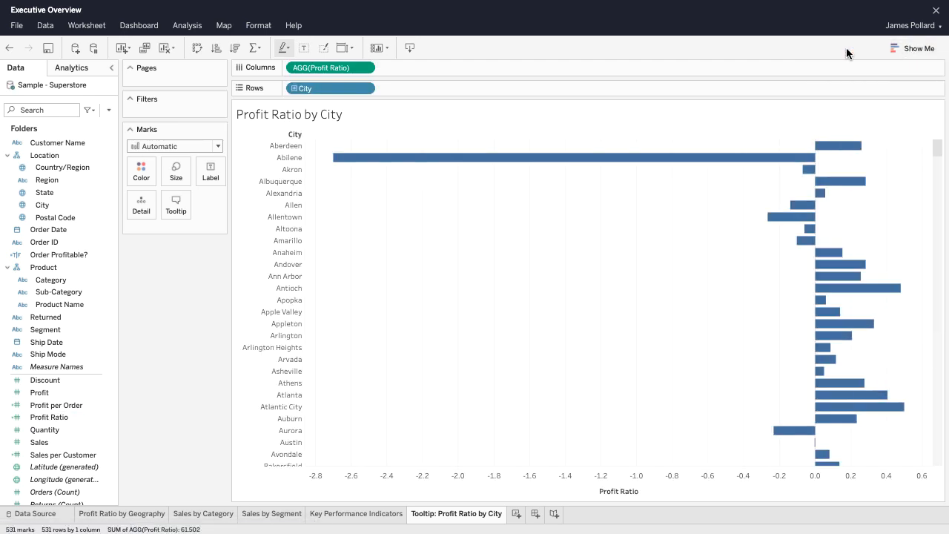
pyautogui.moveTo(661, 422)
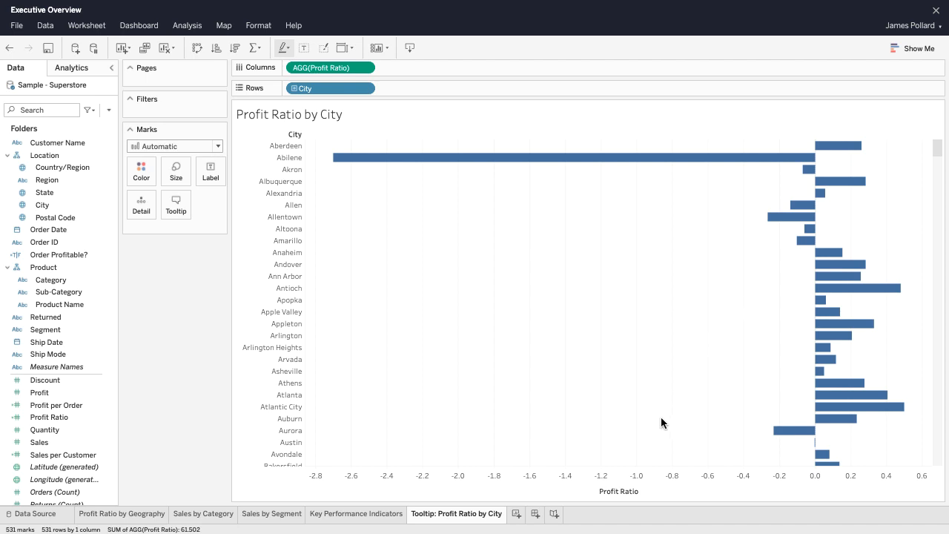
pyautogui.moveTo(645, 494)
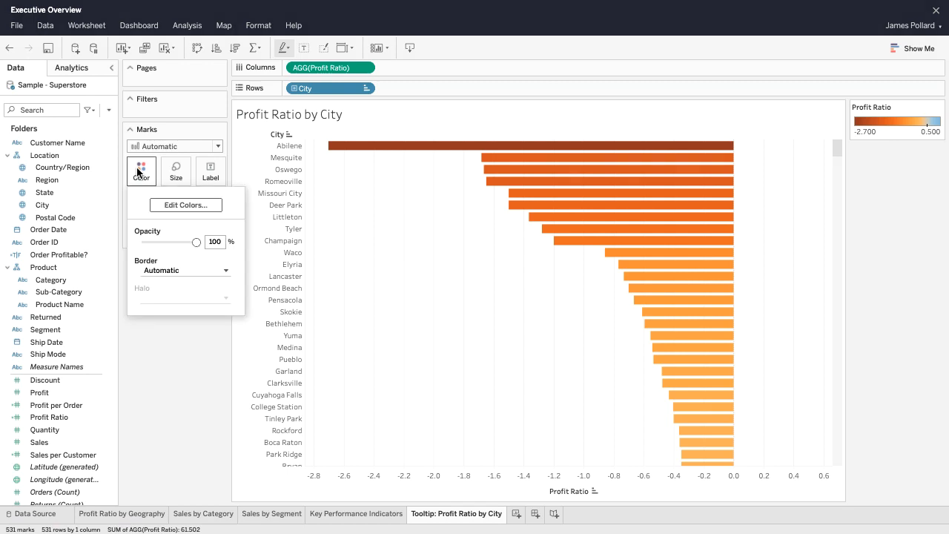
# Give bars 80% opacity and an Orange-Blue Diverging palette from -0.5 to 0.5, centered 0
pyautogui.moveTo(197, 243); pyautogui.dragTo(186, 243)
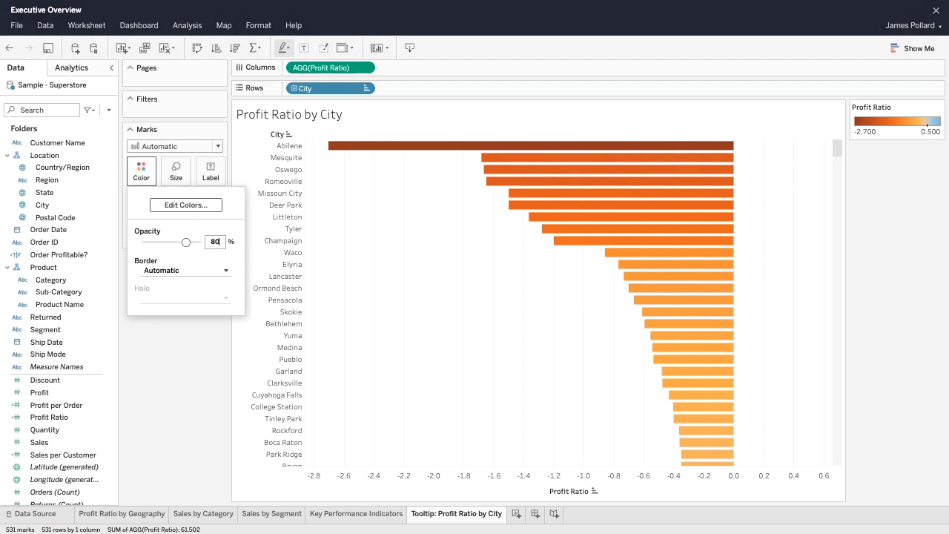
pyautogui.click(186, 204)
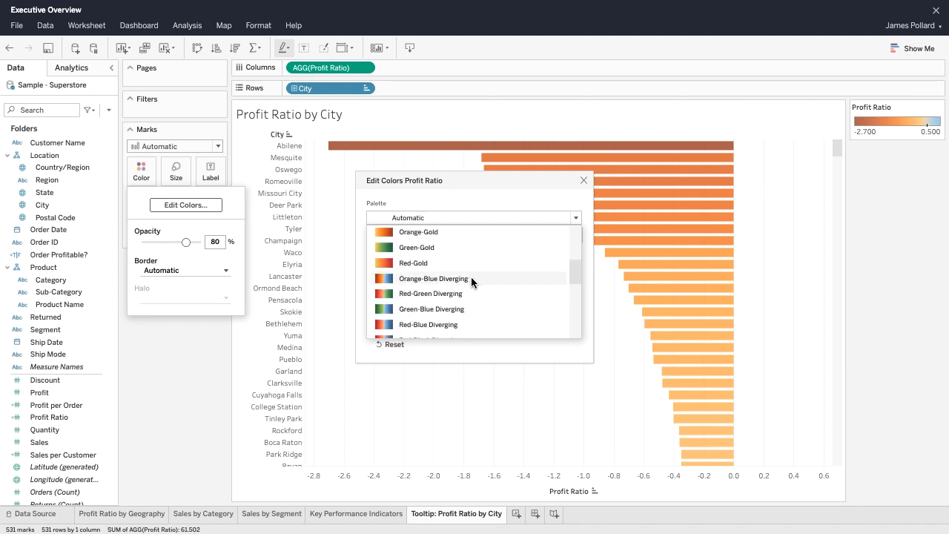
pyautogui.click(433, 278)
pyautogui.write('-0.5')
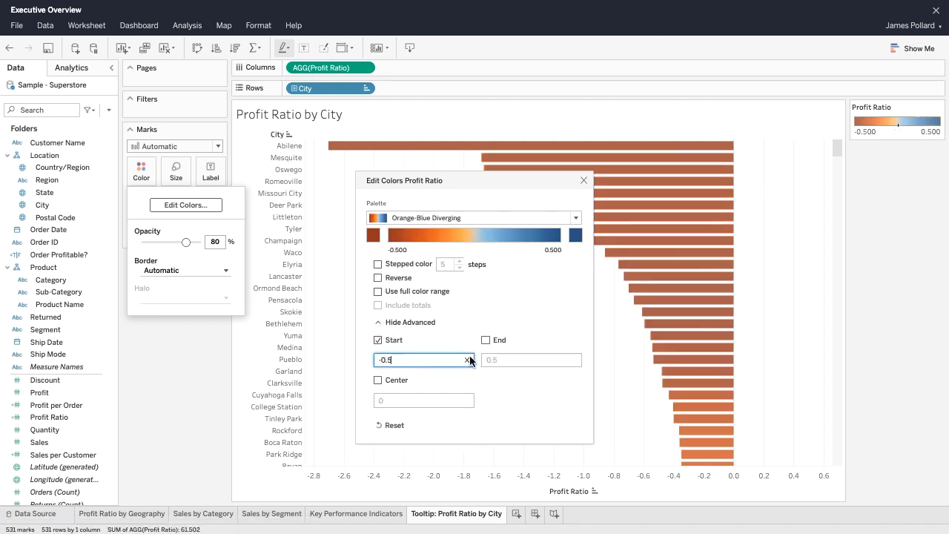
pyautogui.click(485, 339)
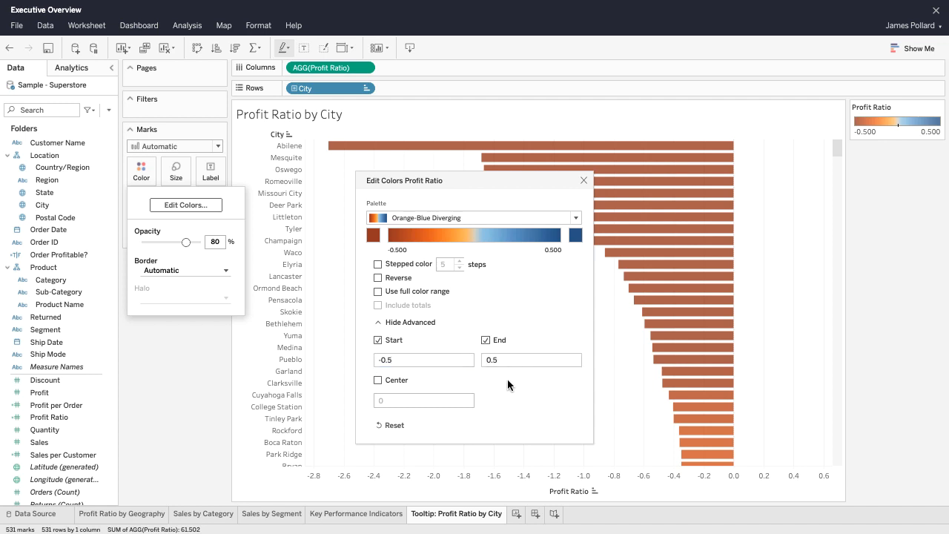
pyautogui.click(378, 380)
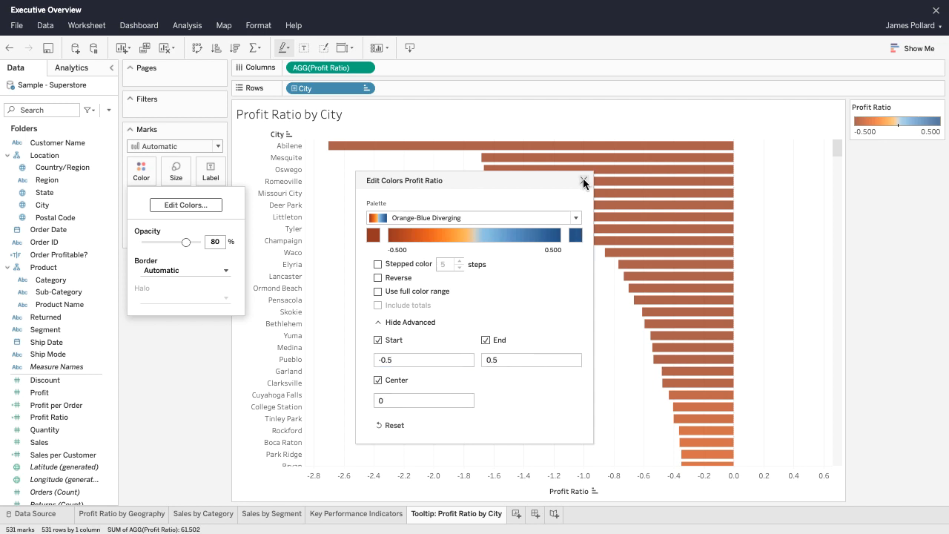
pyautogui.click(585, 183)
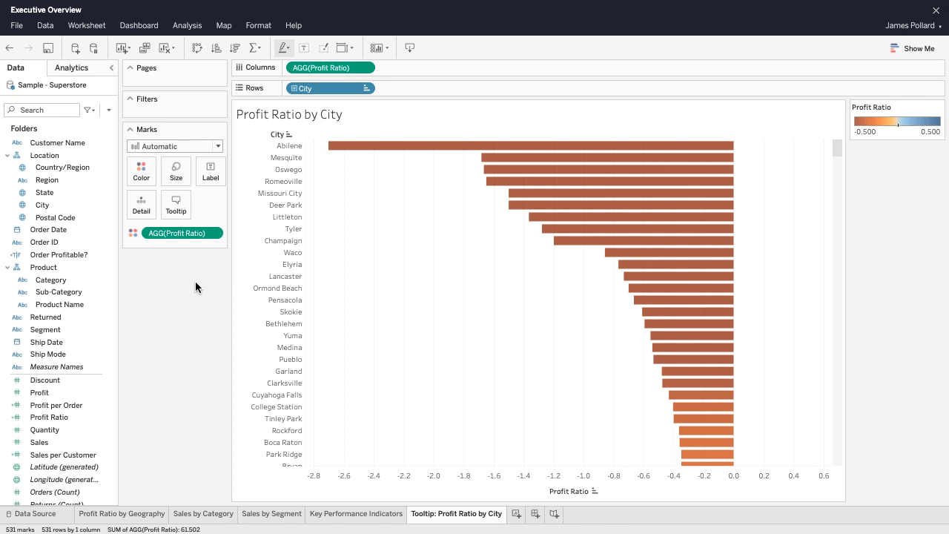
# Label the city bars with profit ratio values formatted as one-decimal percentages
pyautogui.click(210, 172)
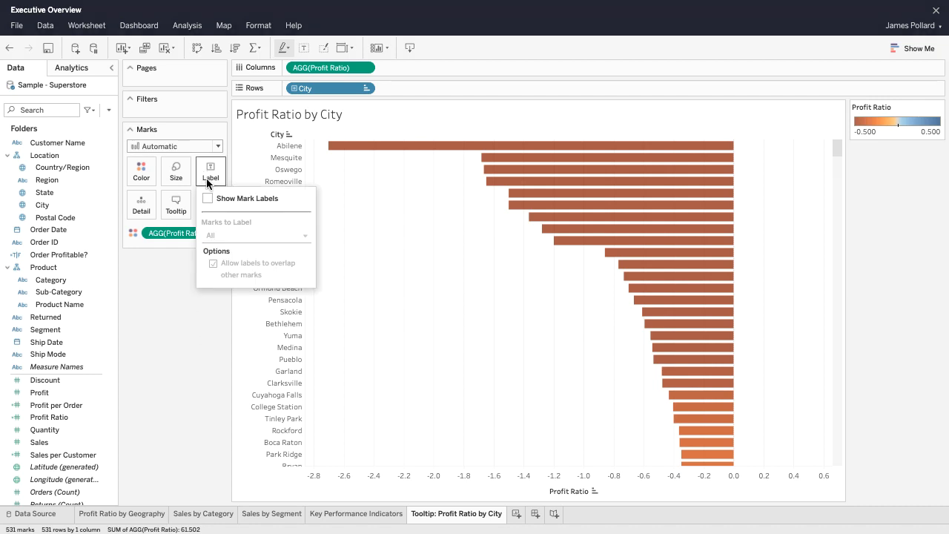
pyautogui.click(208, 198)
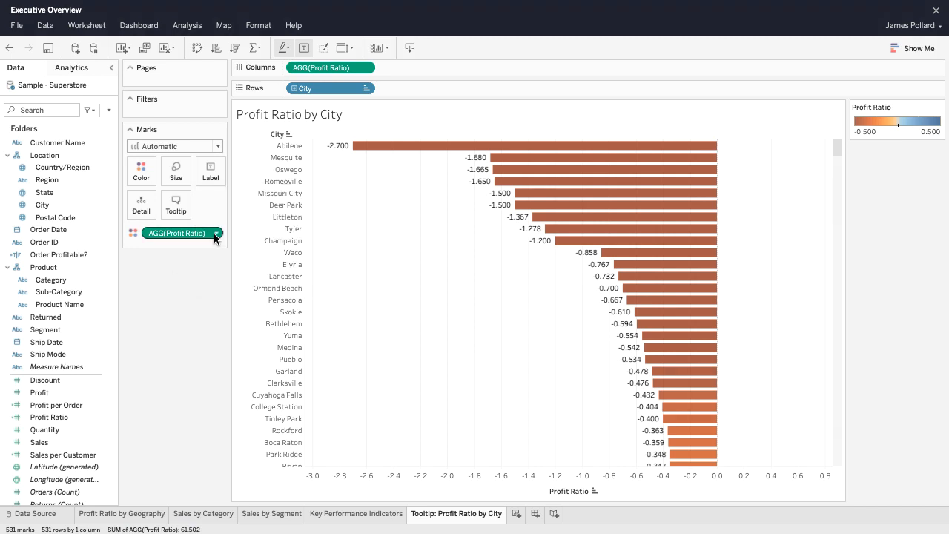
pyautogui.click(216, 233)
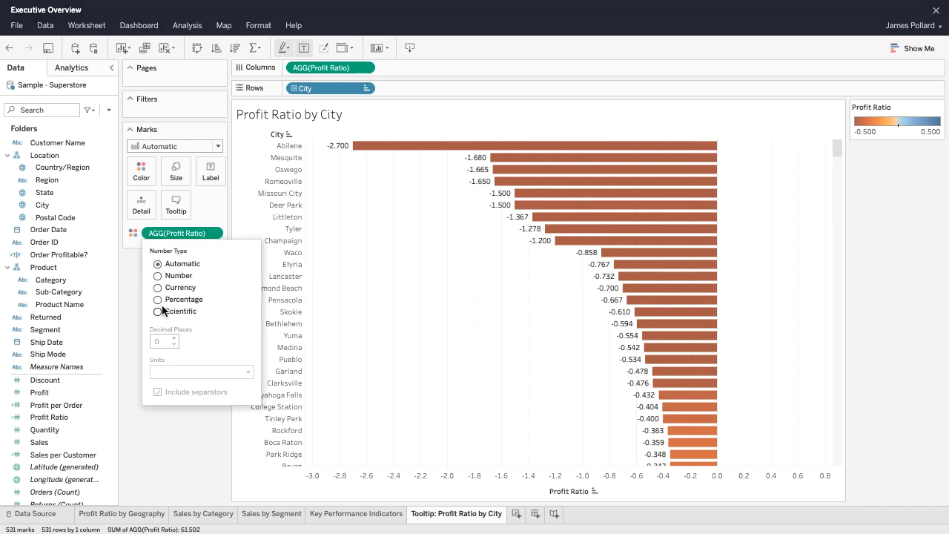
pyautogui.click(157, 299)
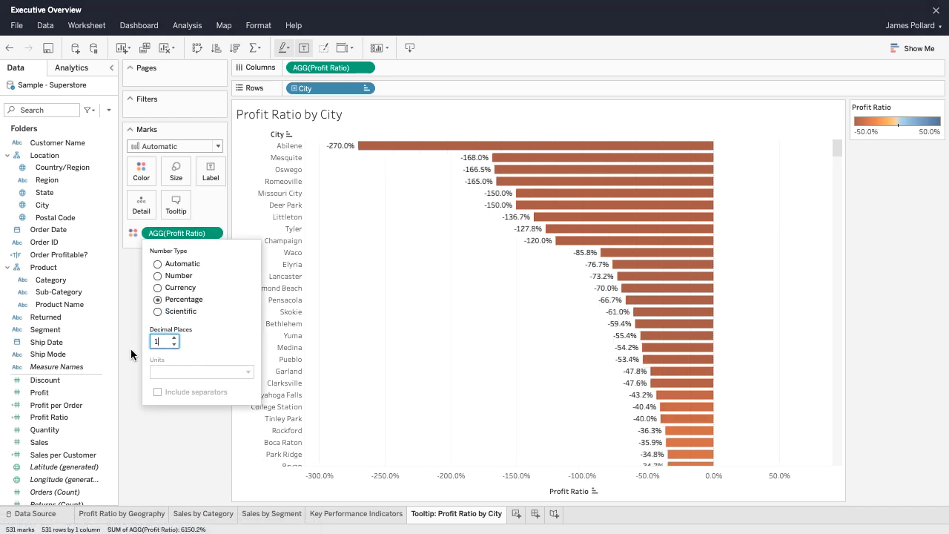
pyautogui.click(366, 67)
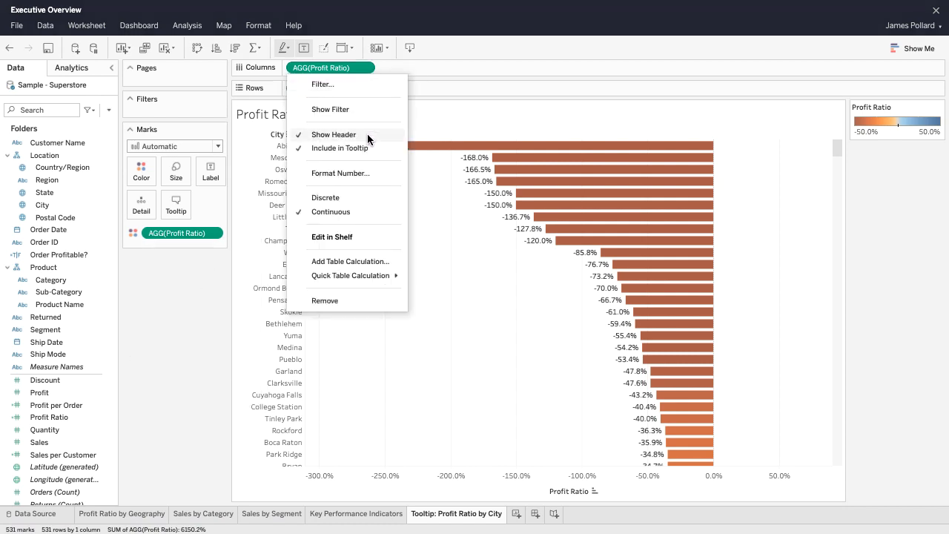
# Hide the AGG(Profit Ratio) axis header and turn off the chart's tooltips
pyautogui.click(333, 134)
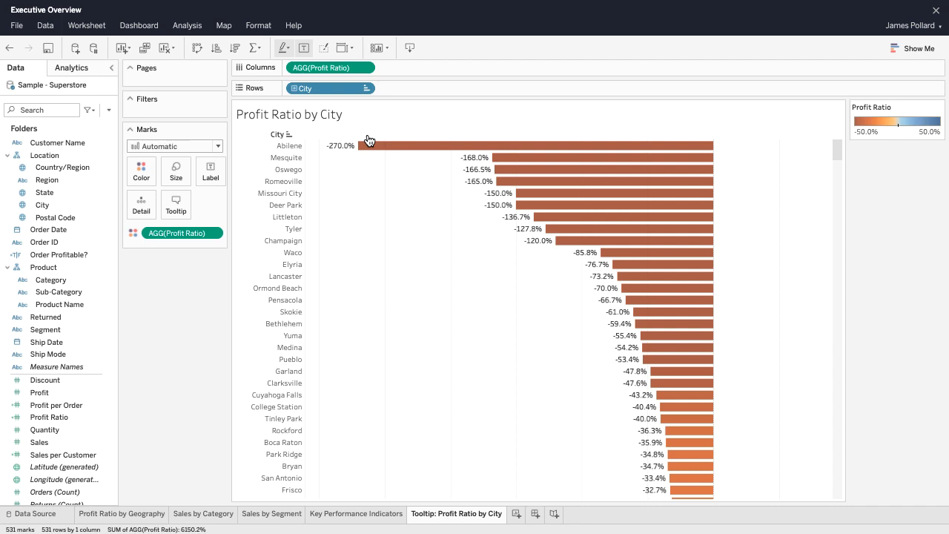
pyautogui.moveTo(374, 146)
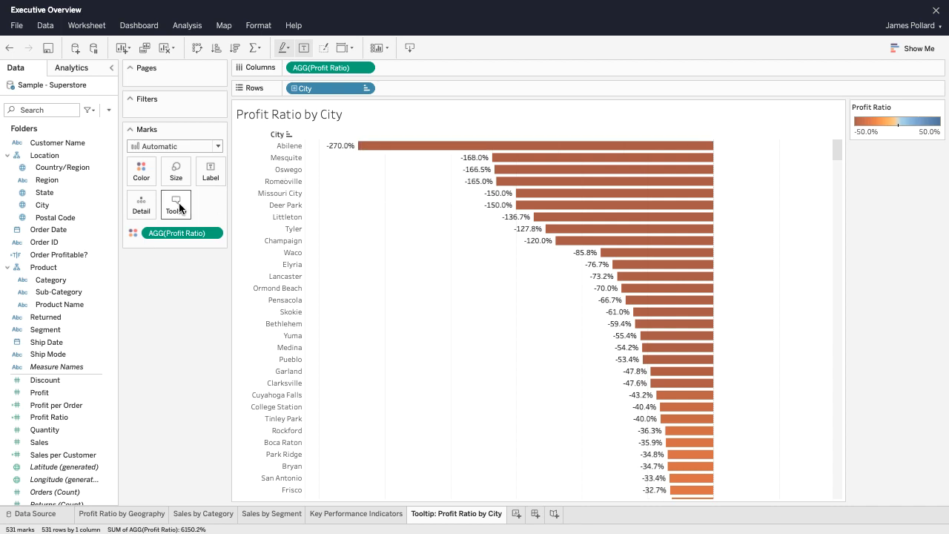
pyautogui.click(176, 206)
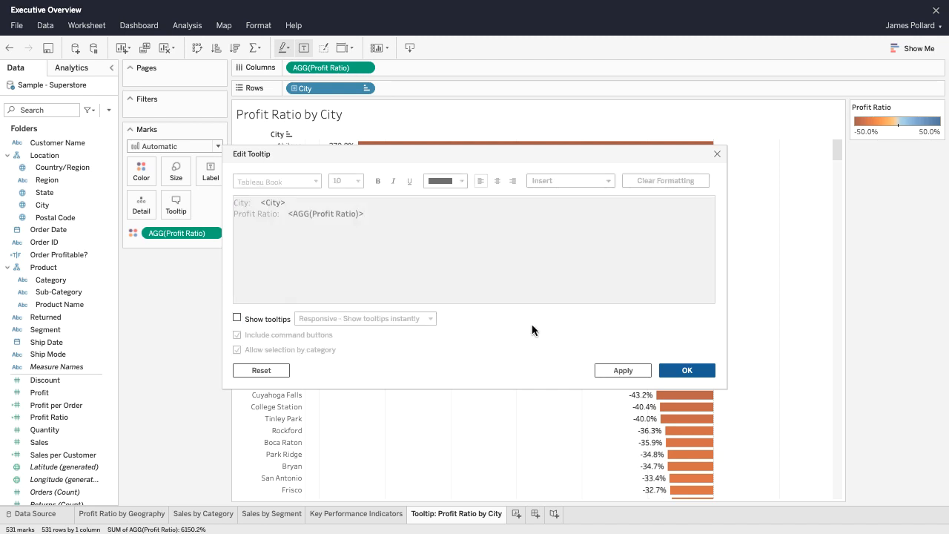
pyautogui.click(685, 370)
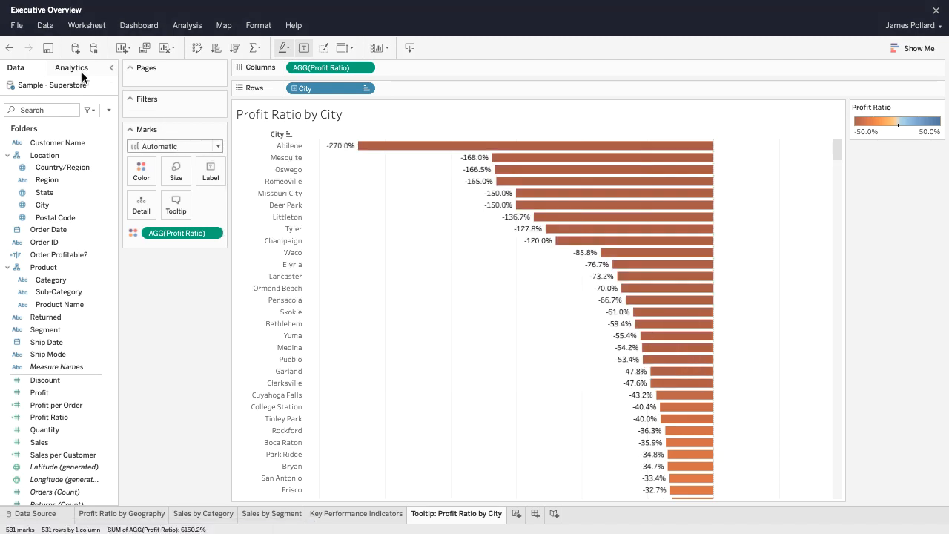
# Switch to the Profit Ratio by Geography map sheet and open its tooltip editor
pyautogui.click(47, 47)
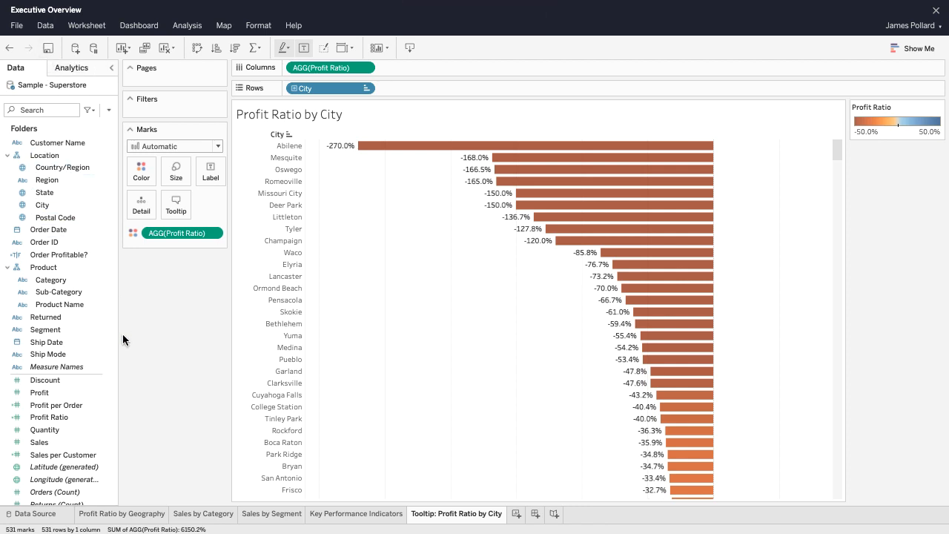
pyautogui.click(122, 513)
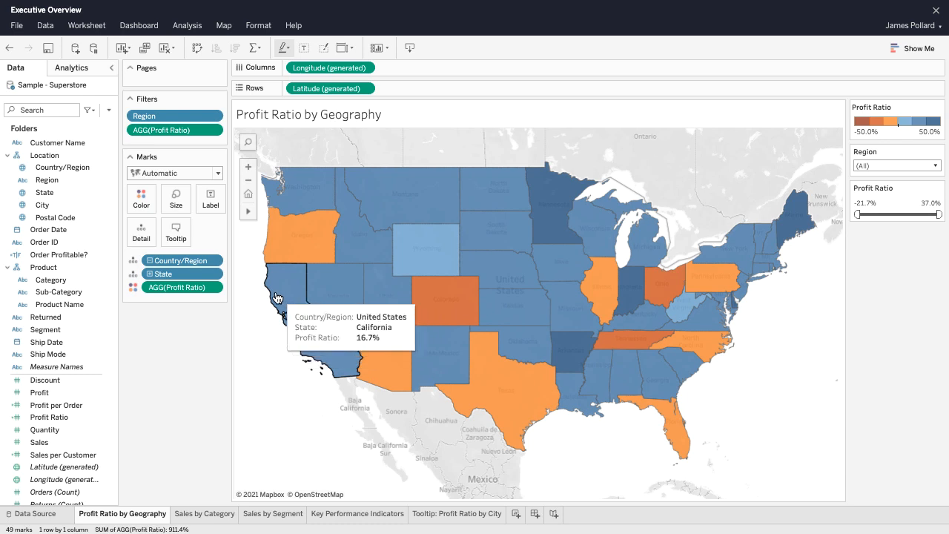
pyautogui.click(176, 227)
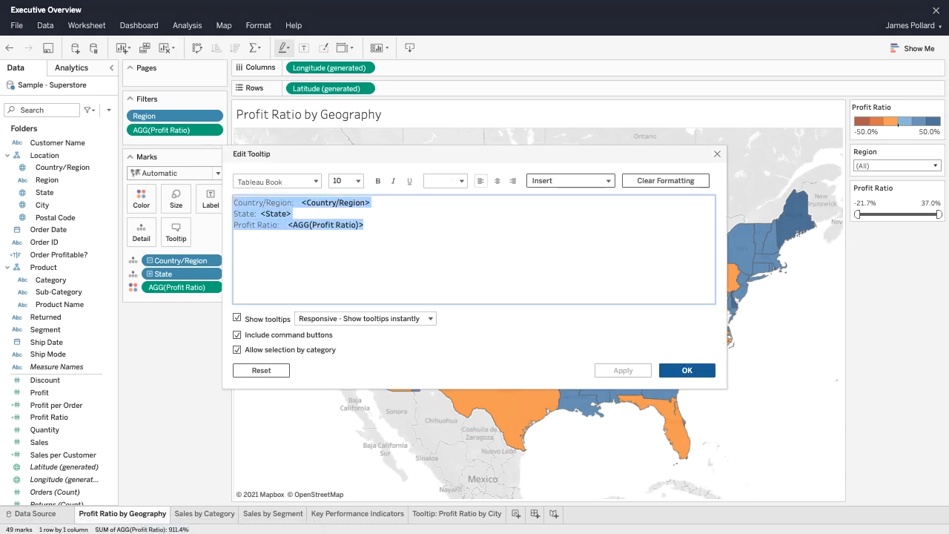
# Make the map tooltip show State, overall Profit Ratio, and the embedded city chart sheet, without selection by category
pyautogui.click(569, 180)
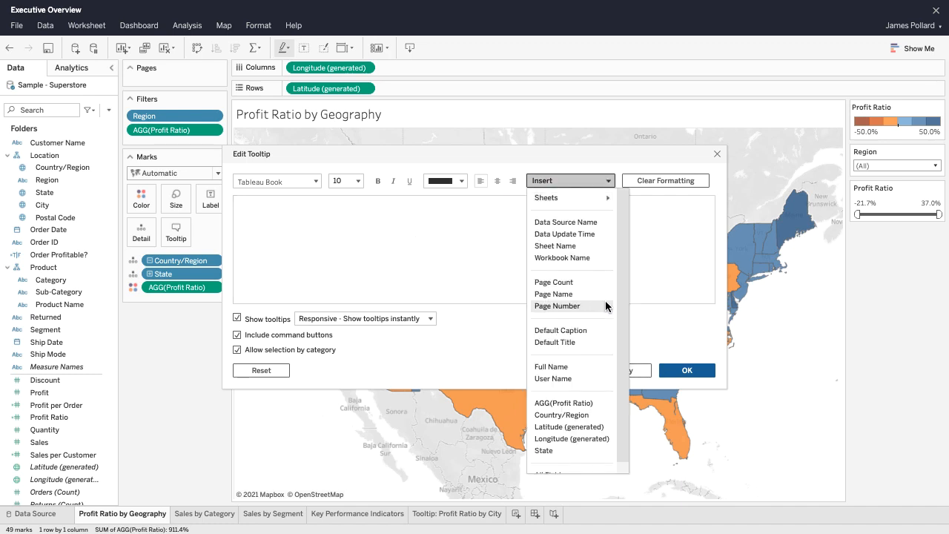
pyautogui.click(543, 450)
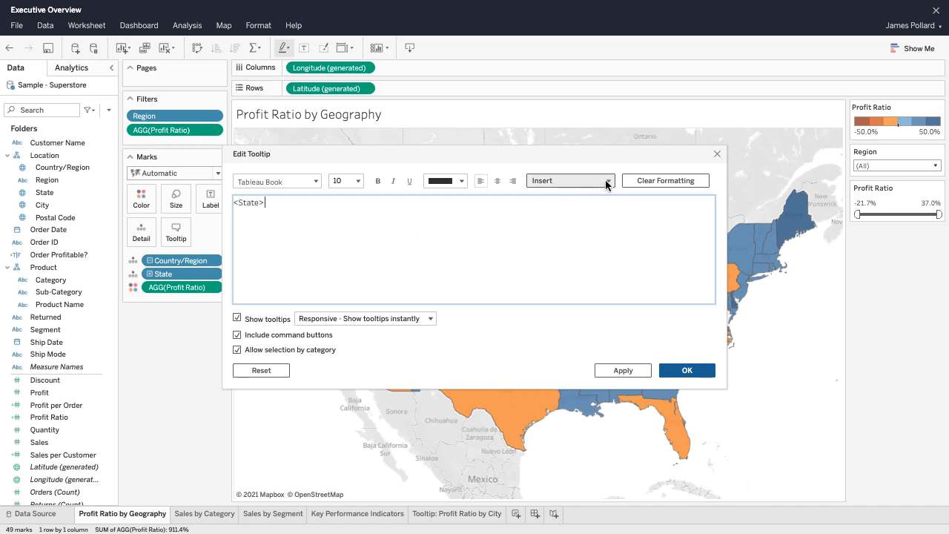
pyautogui.write('<AGG(Profit Ratio)> overall')
pyautogui.write('Profit Ratio by City')
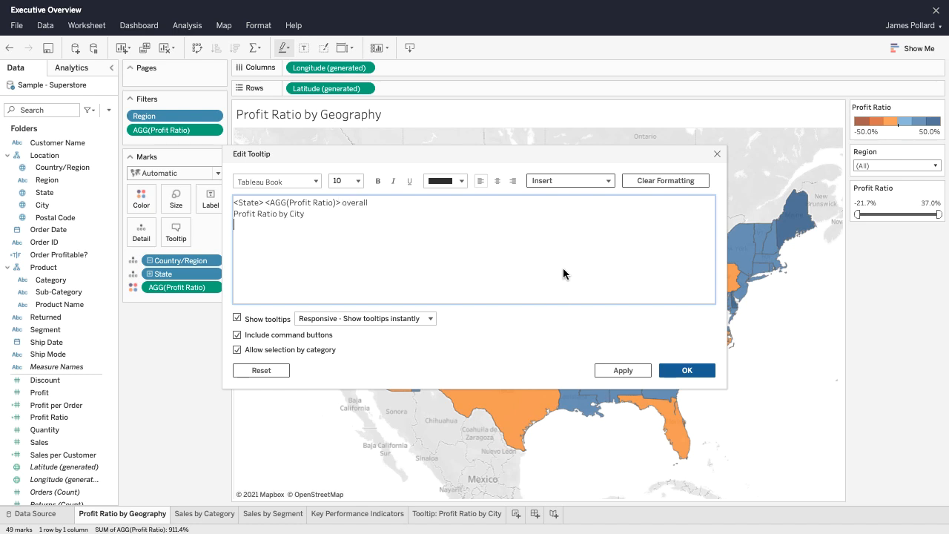
pyautogui.click(570, 180)
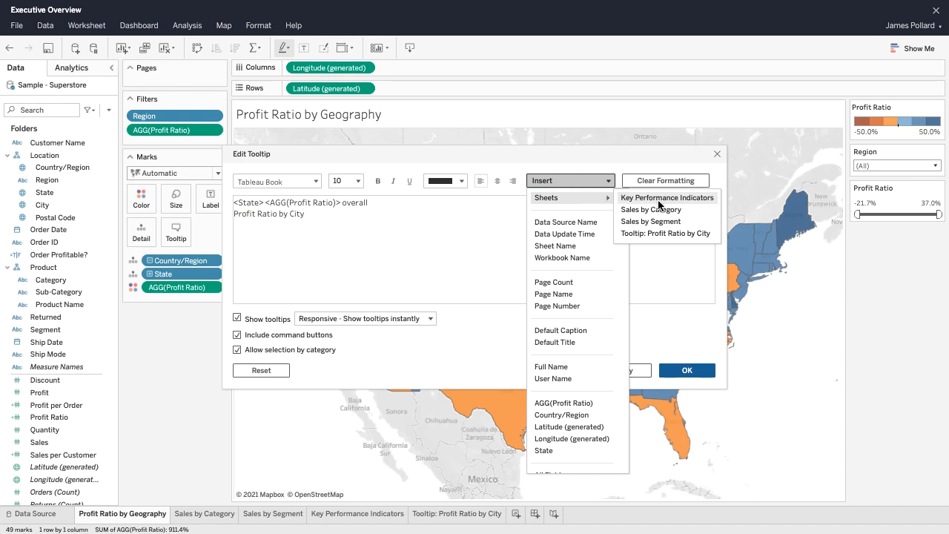
pyautogui.moveTo(681, 237)
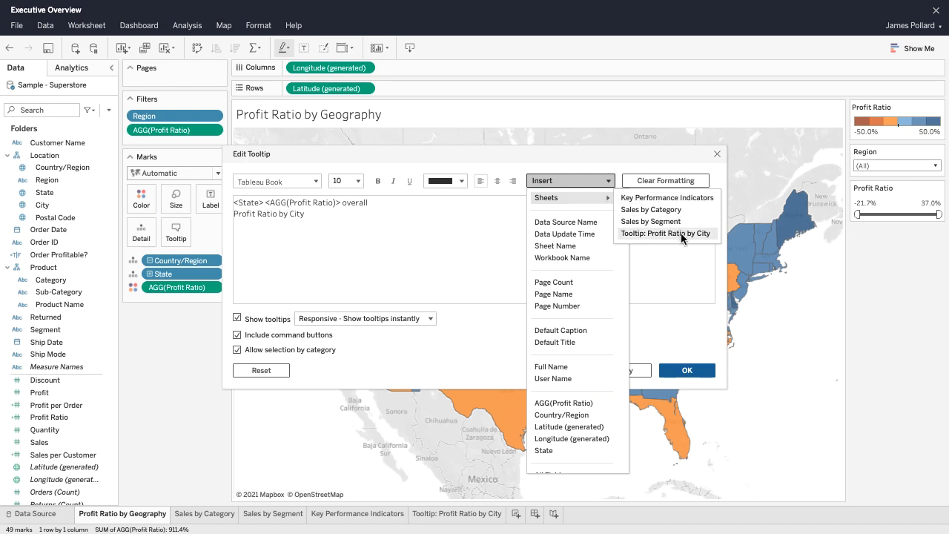
pyautogui.click(667, 232)
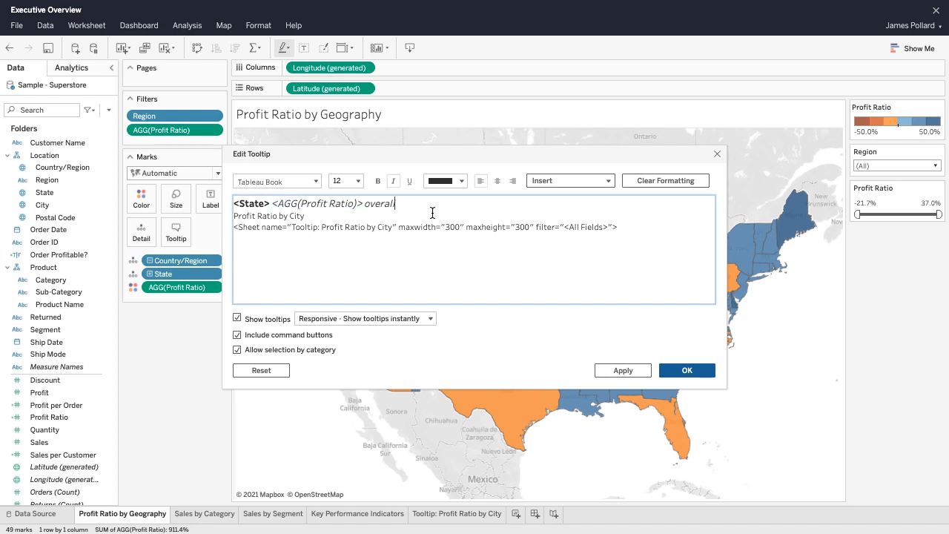
pyautogui.click(237, 349)
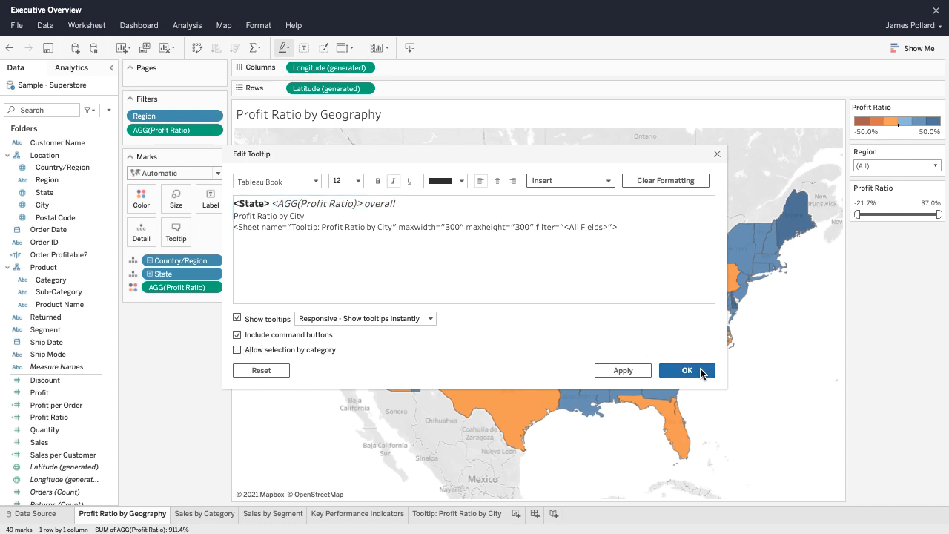
pyautogui.click(686, 370)
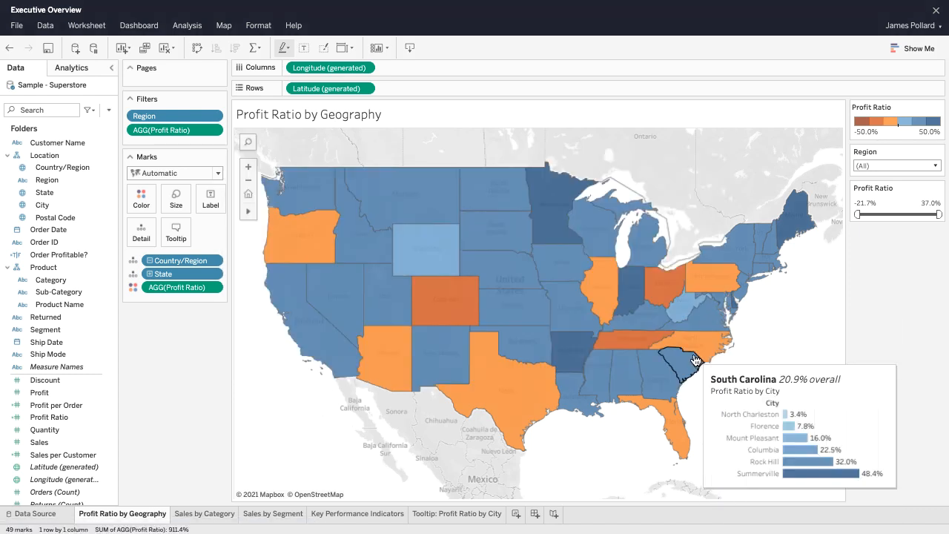
pyautogui.moveTo(659, 373)
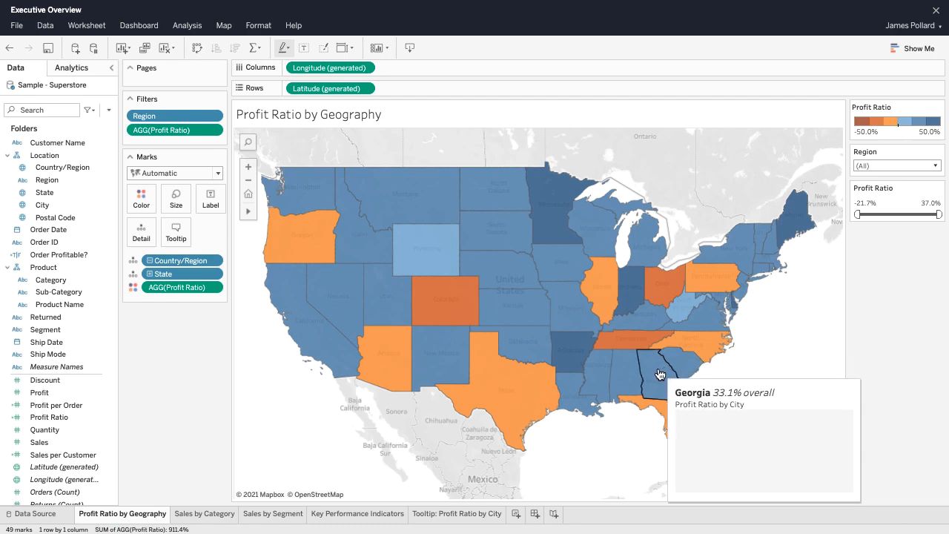